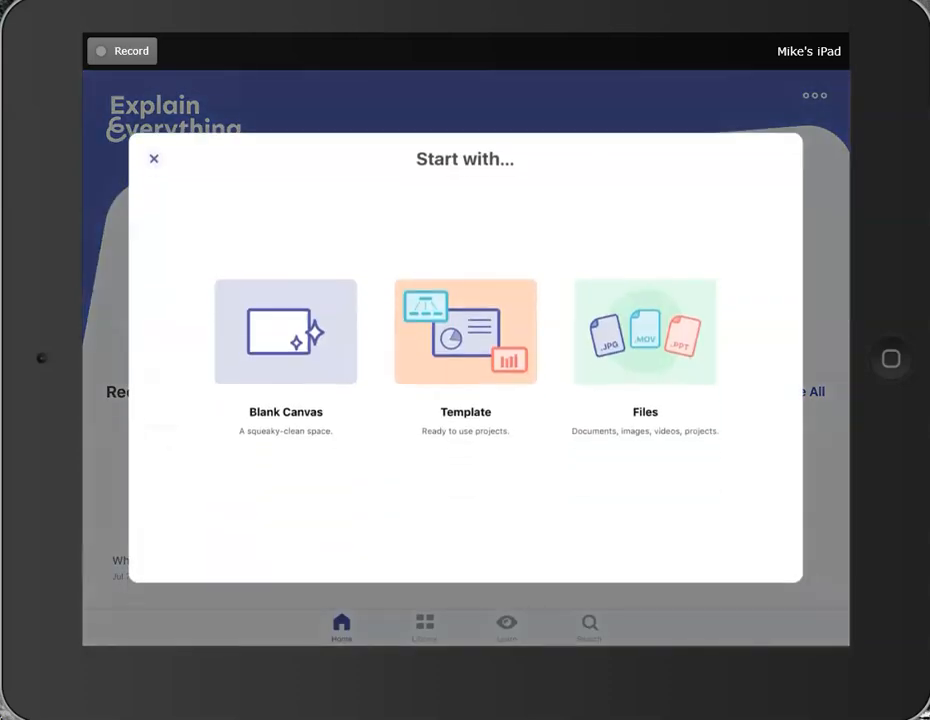
# Browse the template gallery and pick a coloured-background template.
pyautogui.click(465, 331)
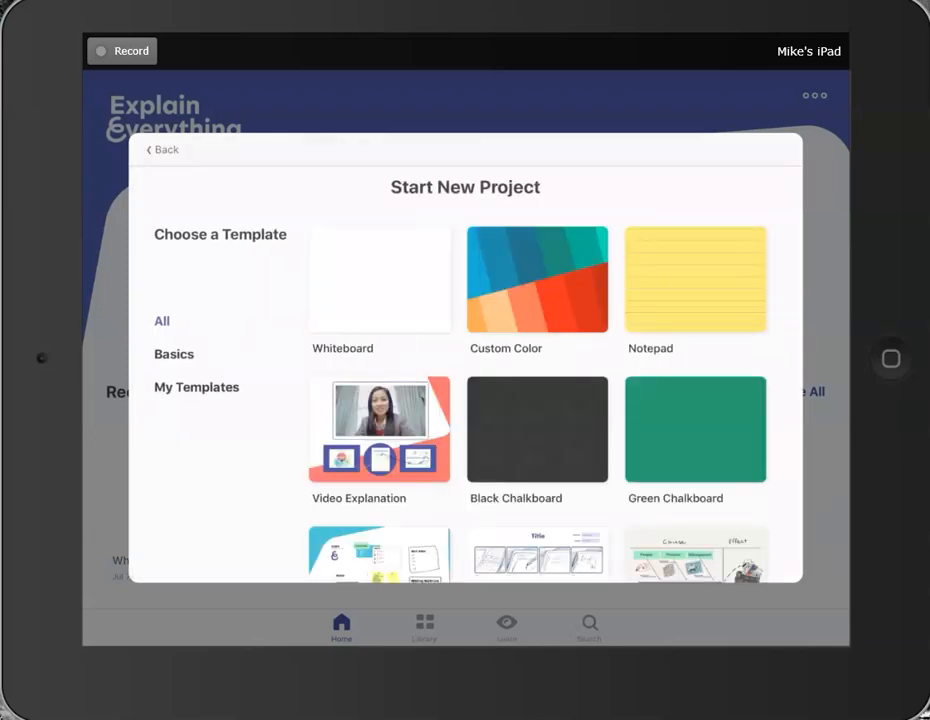
pyautogui.click(537, 279)
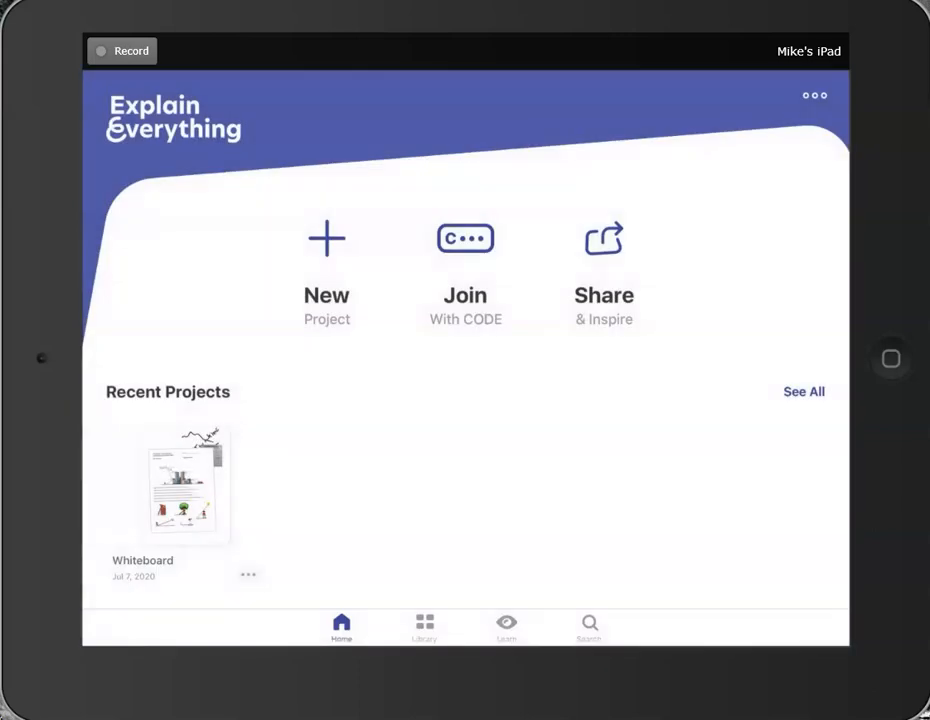
# Import the trigonometry worksheet from Google Drive into the blue-background project.
pyautogui.click(326, 255)
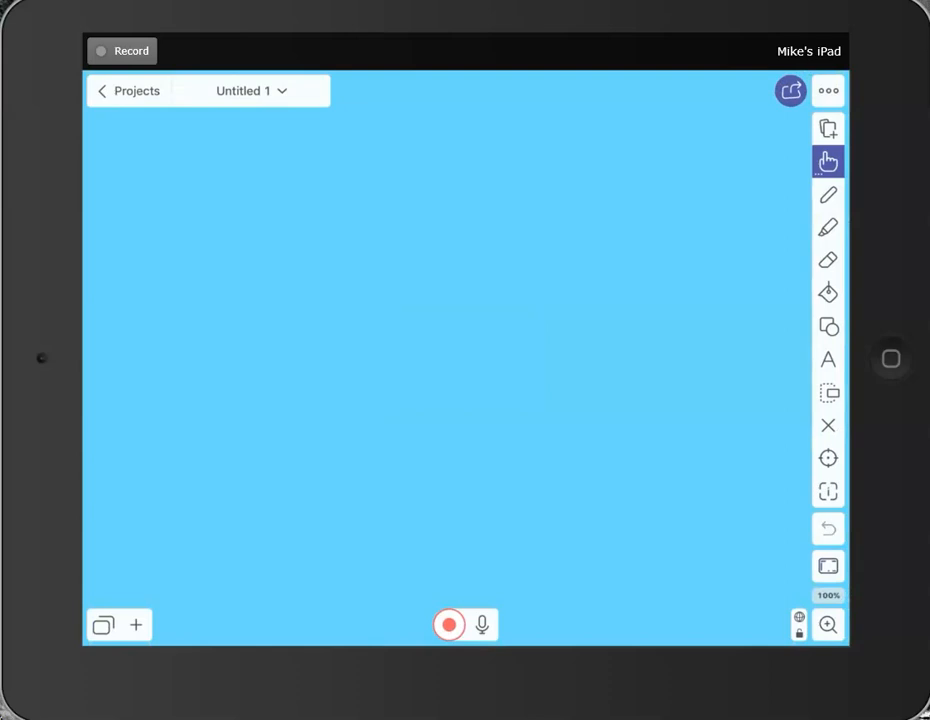
pyautogui.click(828, 128)
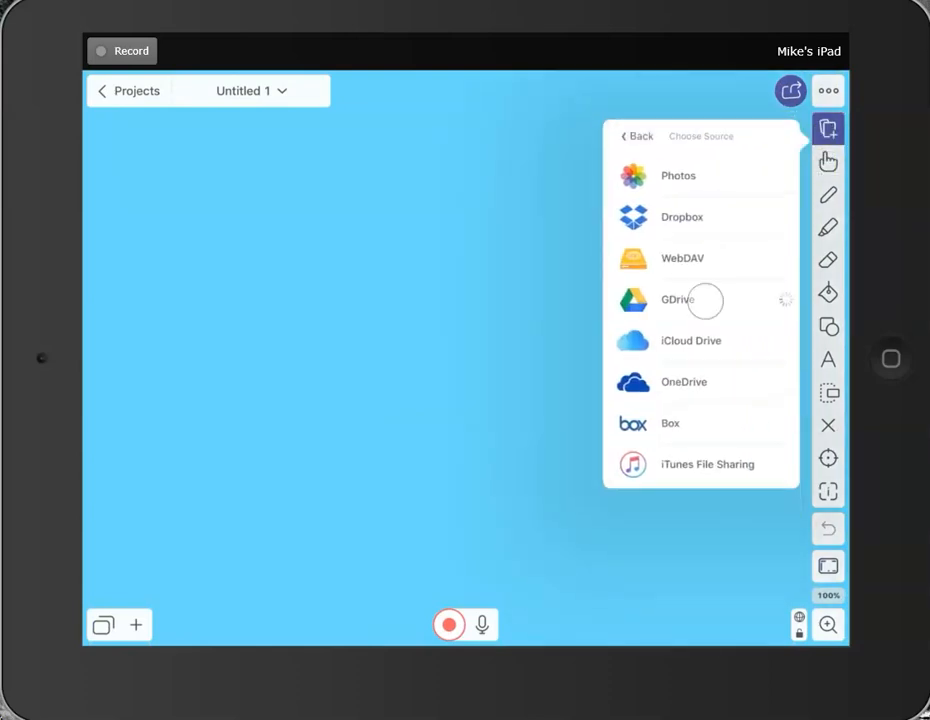
pyautogui.click(678, 300)
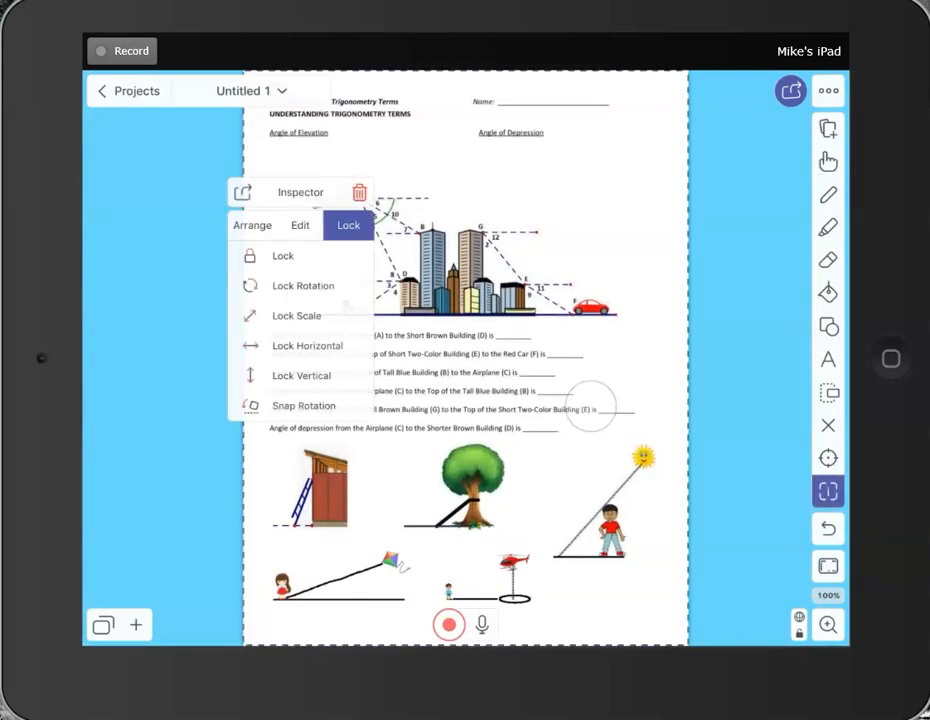
# Close the Inspector and enlarge the worksheet so the ladder, tree, kite and helicopter fill the canvas.
pyautogui.click(302, 285)
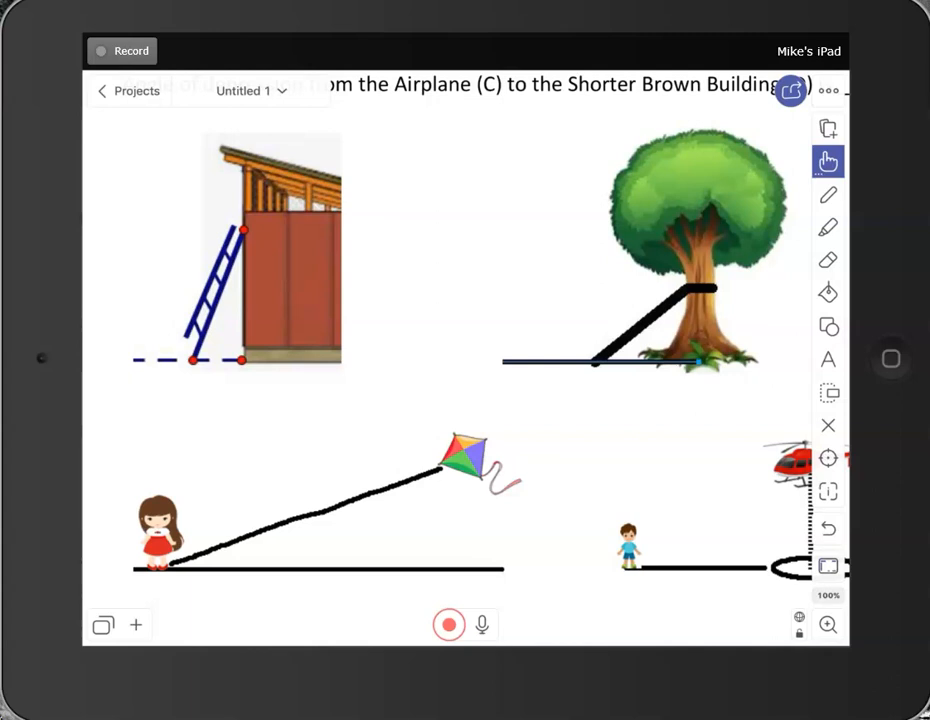
# Start recording narration over the enlarged worksheet diagrams.
pyautogui.click(449, 624)
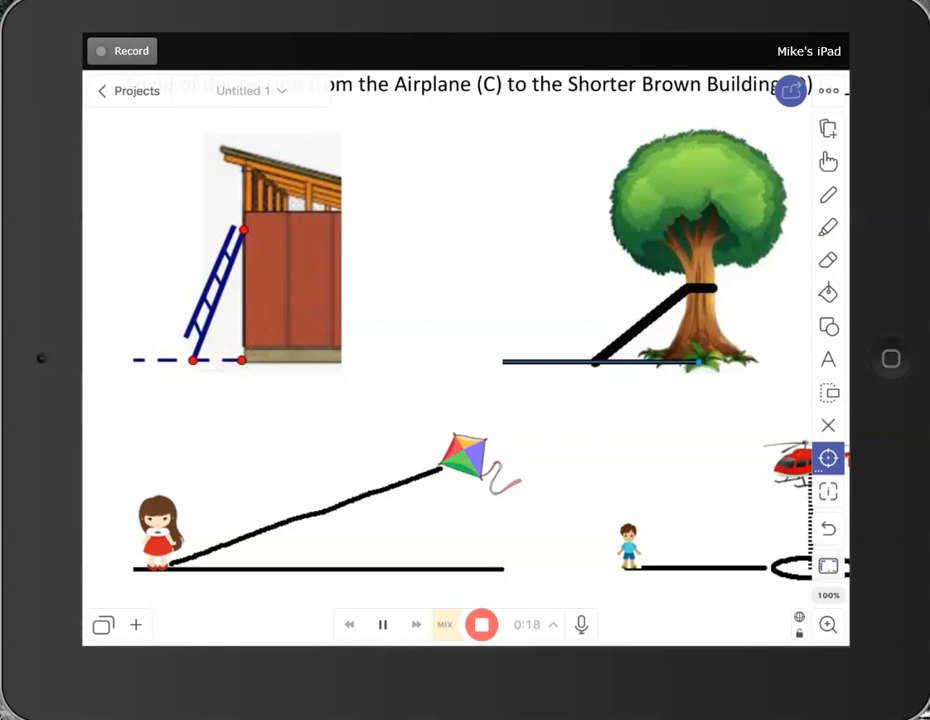
# Label the ladder L and H with a pen angle mark, then stop recording.
pyautogui.click(827, 194)
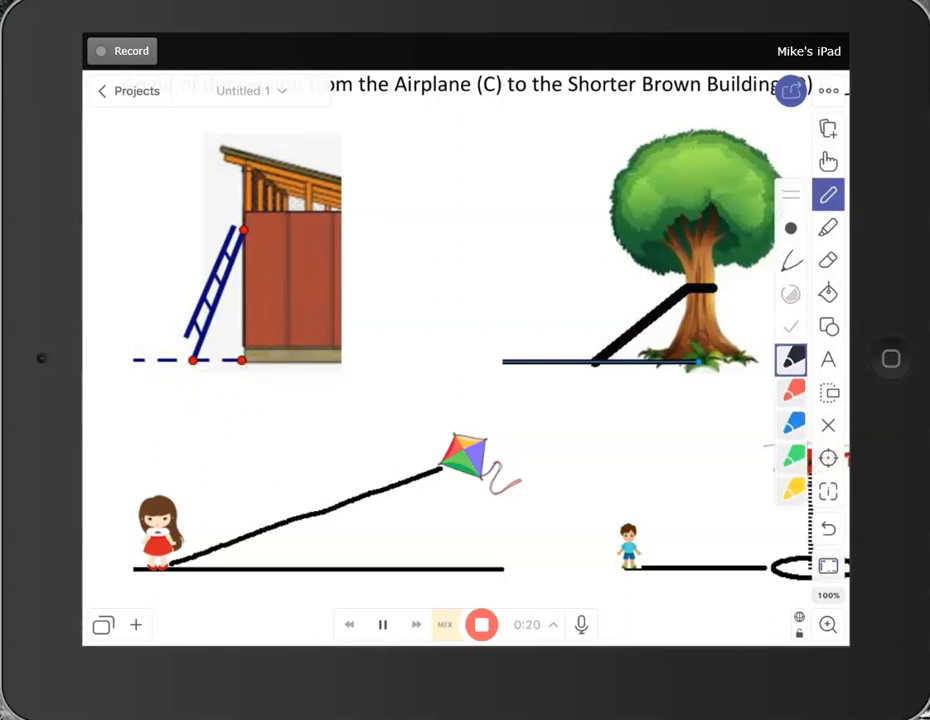
pyautogui.moveTo(200, 250); pyautogui.dragTo(200, 290)
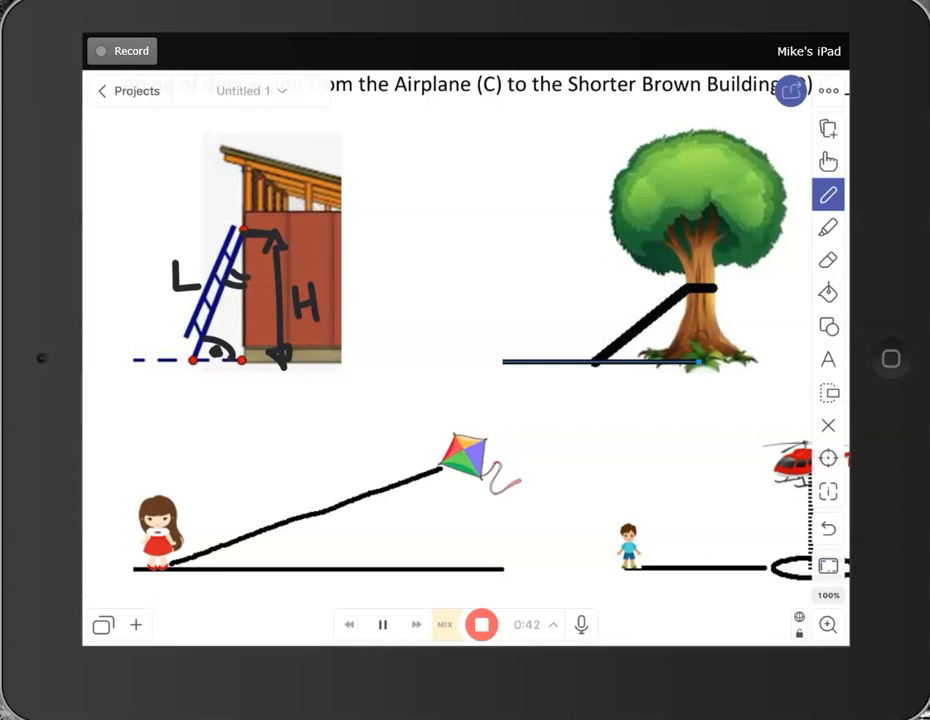
pyautogui.click(827, 194)
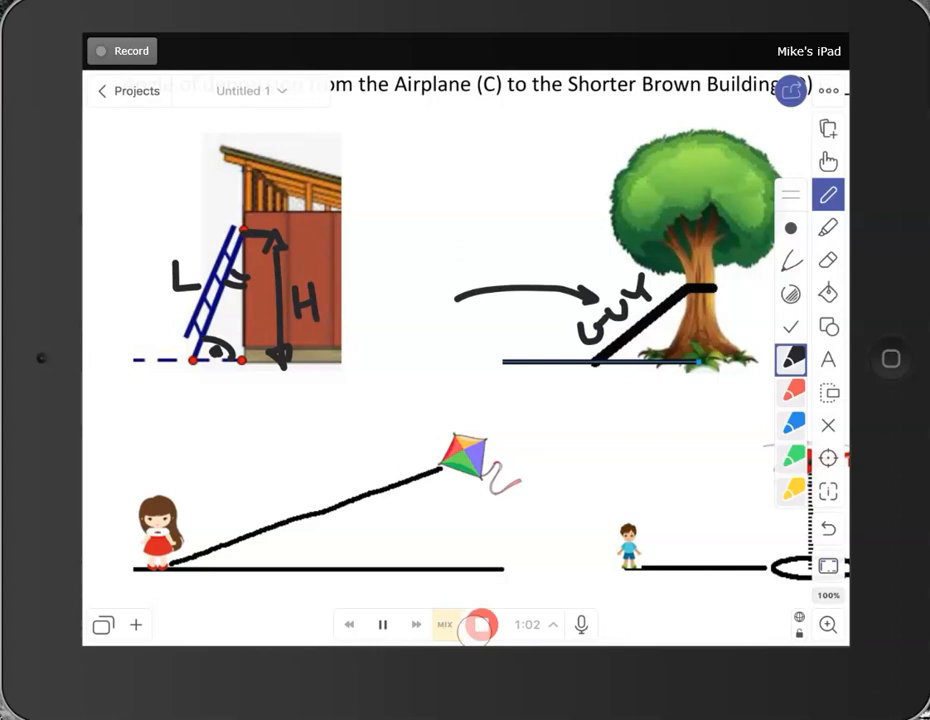
pyautogui.click(481, 624)
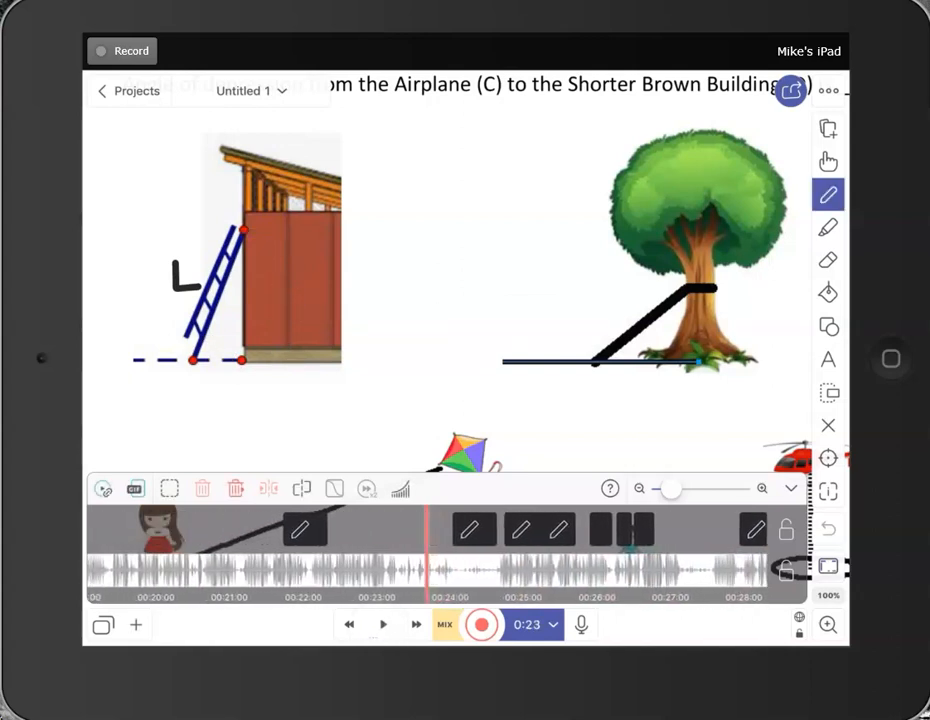
# Move the timeline playhead to 0:44, where the ladder labels appear.
pyautogui.click(383, 624)
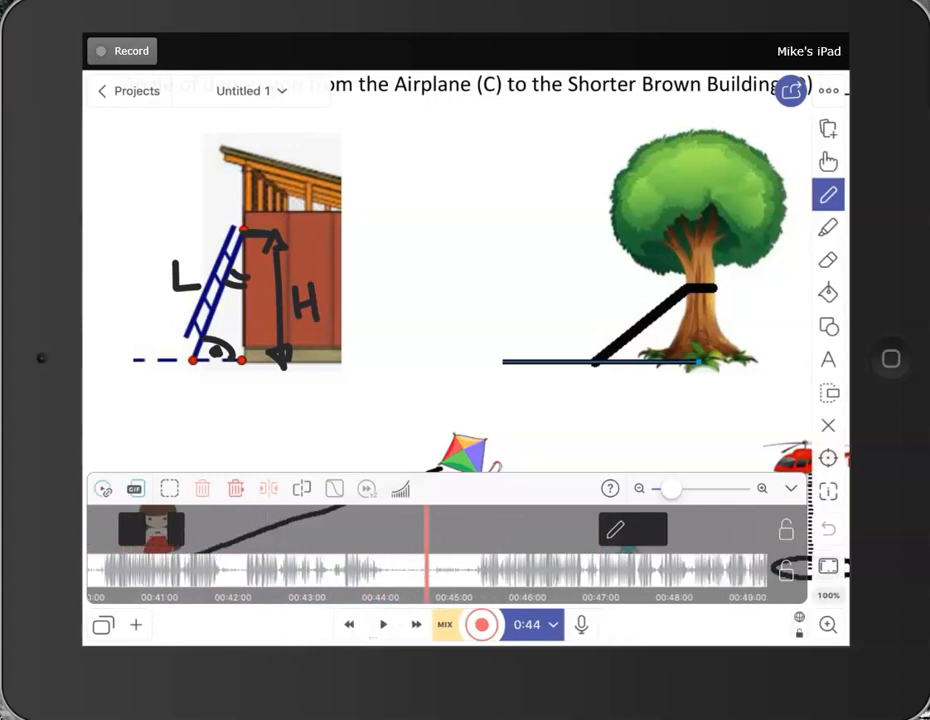
pyautogui.click(420, 583)
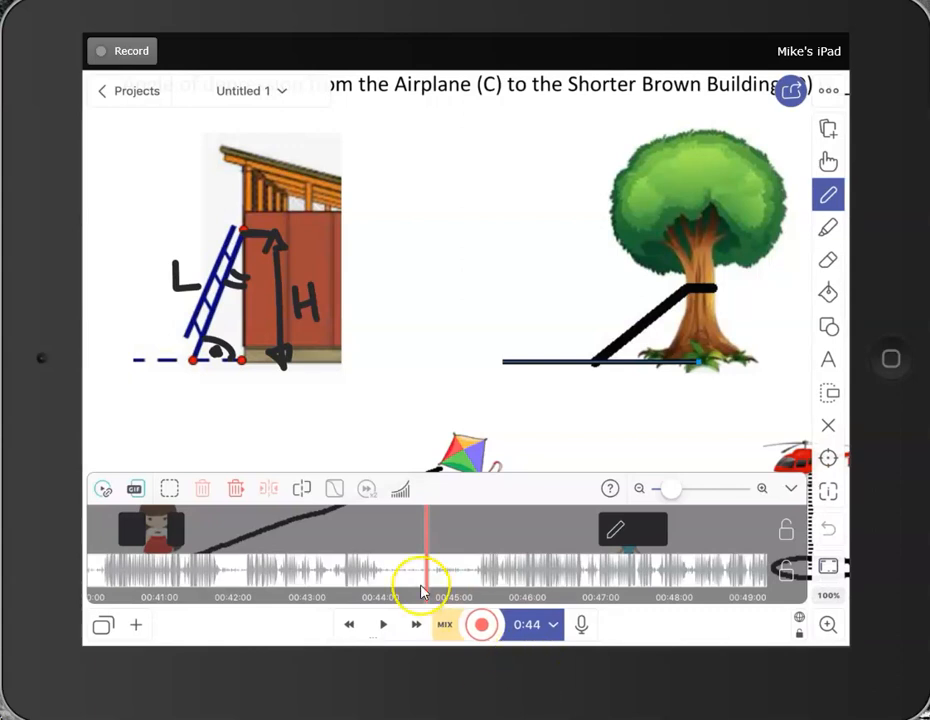
pyautogui.moveTo(620, 635)
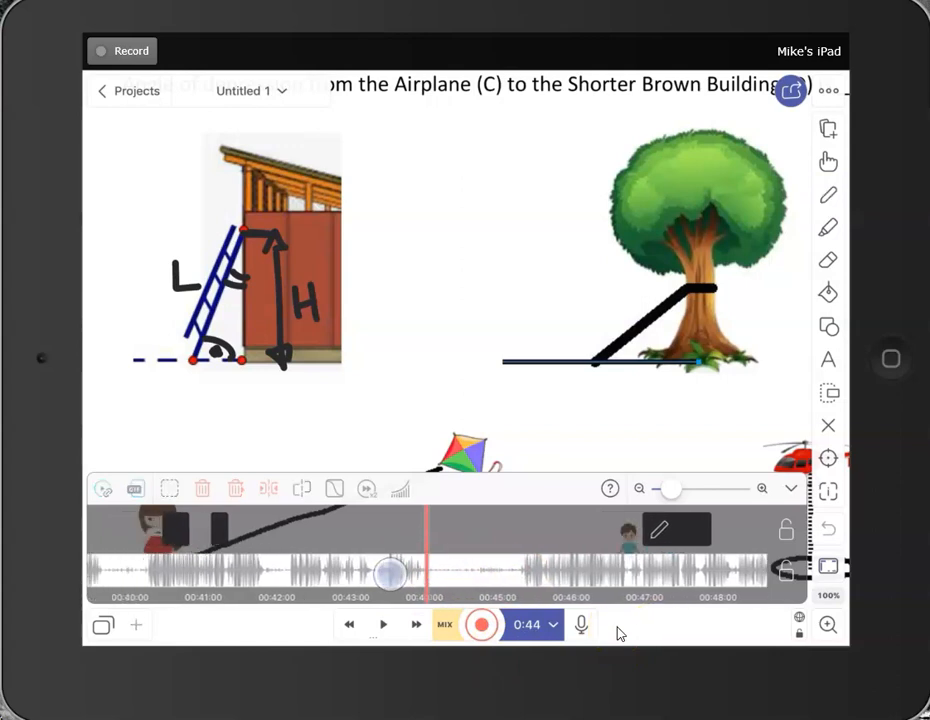
pyautogui.click(383, 624)
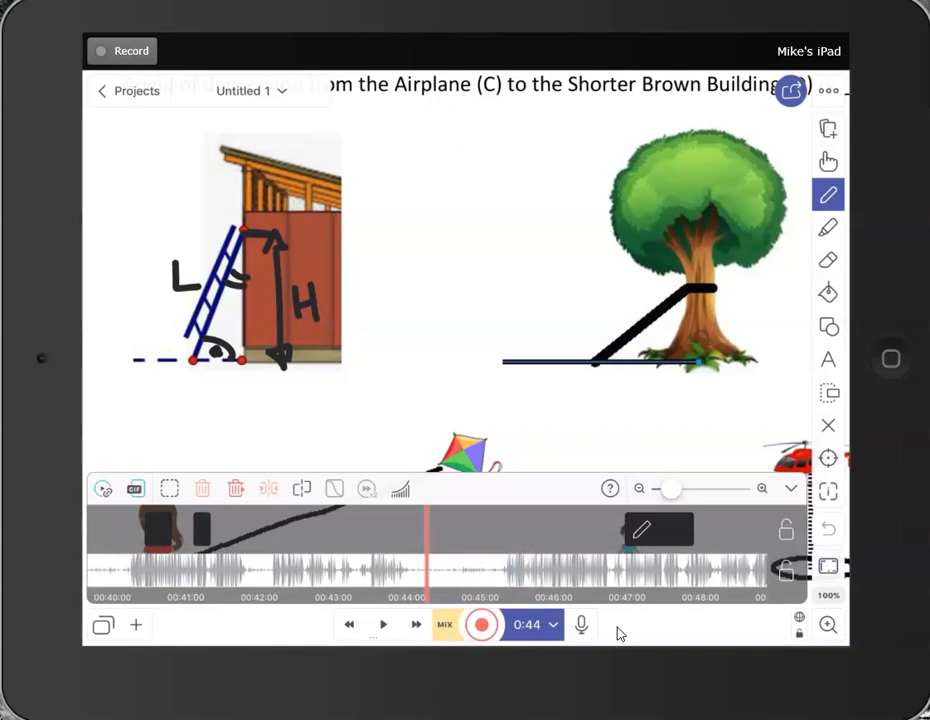
# Switch recording mode from Mix to Insert and record from 0:44 at the ladder's foot.
pyautogui.click(444, 624)
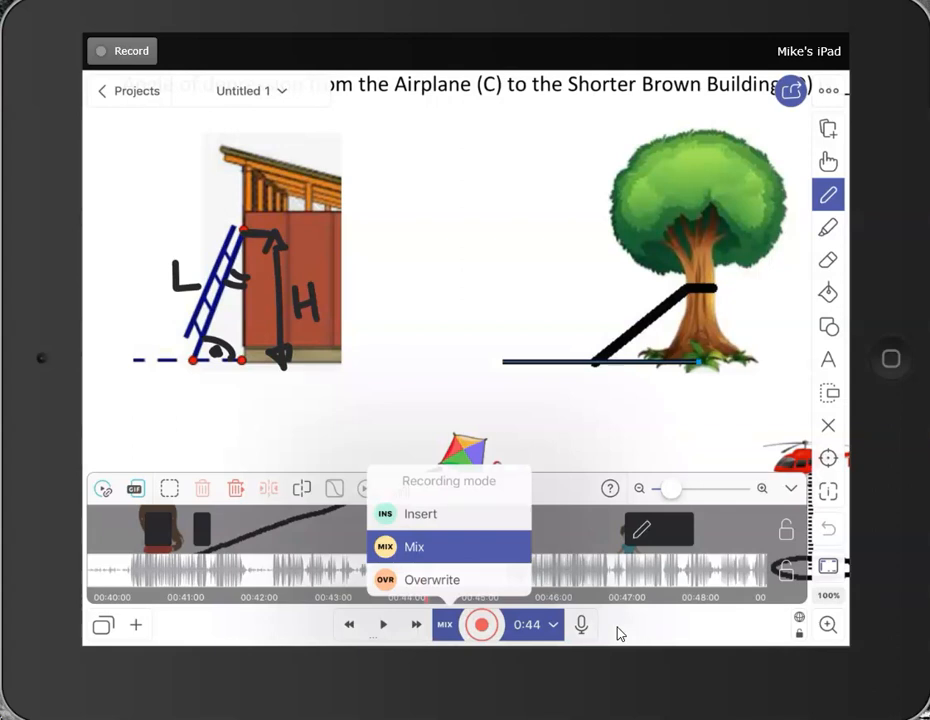
pyautogui.click(420, 513)
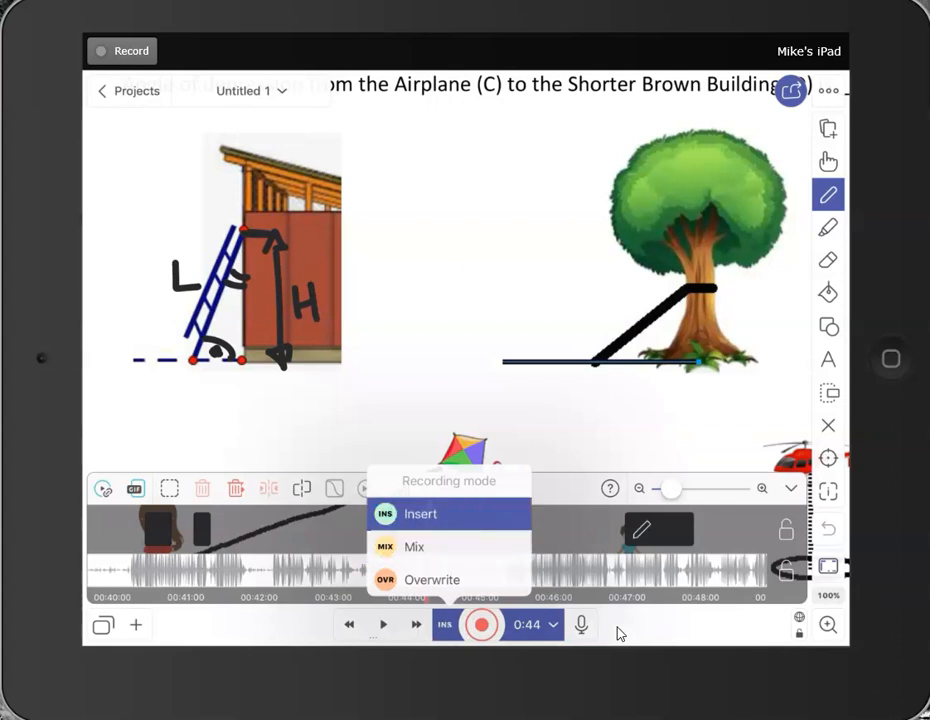
pyautogui.click(445, 624)
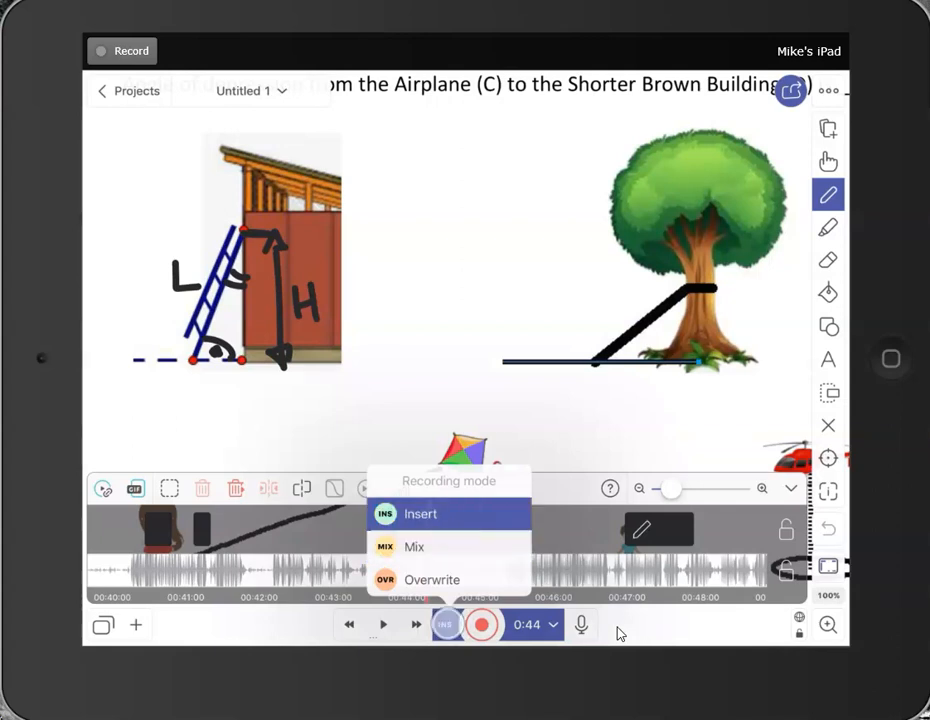
pyautogui.click(420, 513)
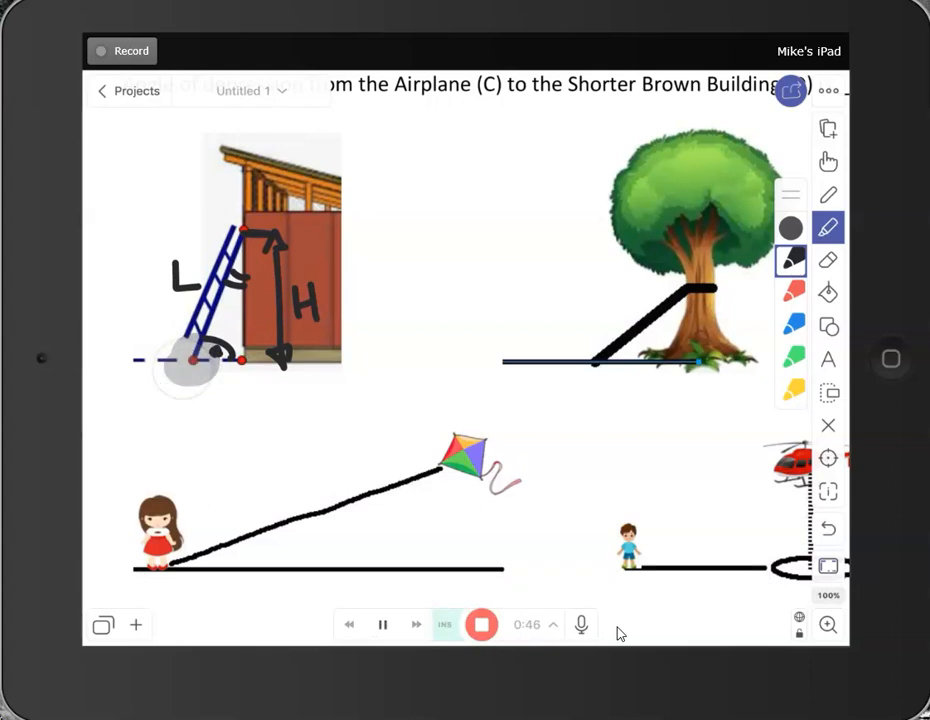
# Stop the insert clip and play the timeline back from 0:41.
pyautogui.click(828, 195)
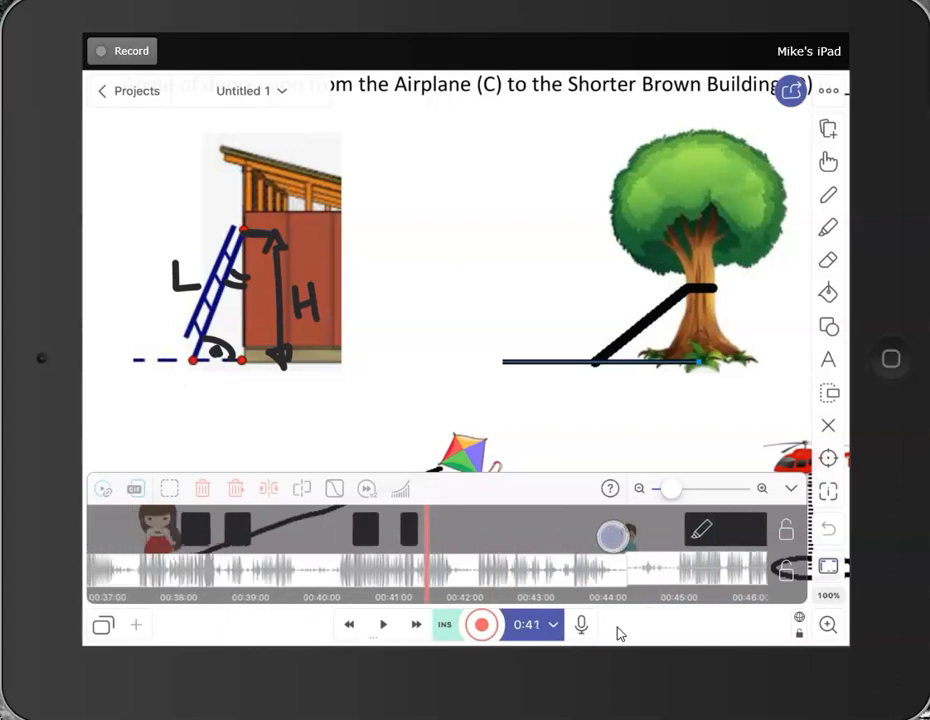
pyautogui.click(383, 624)
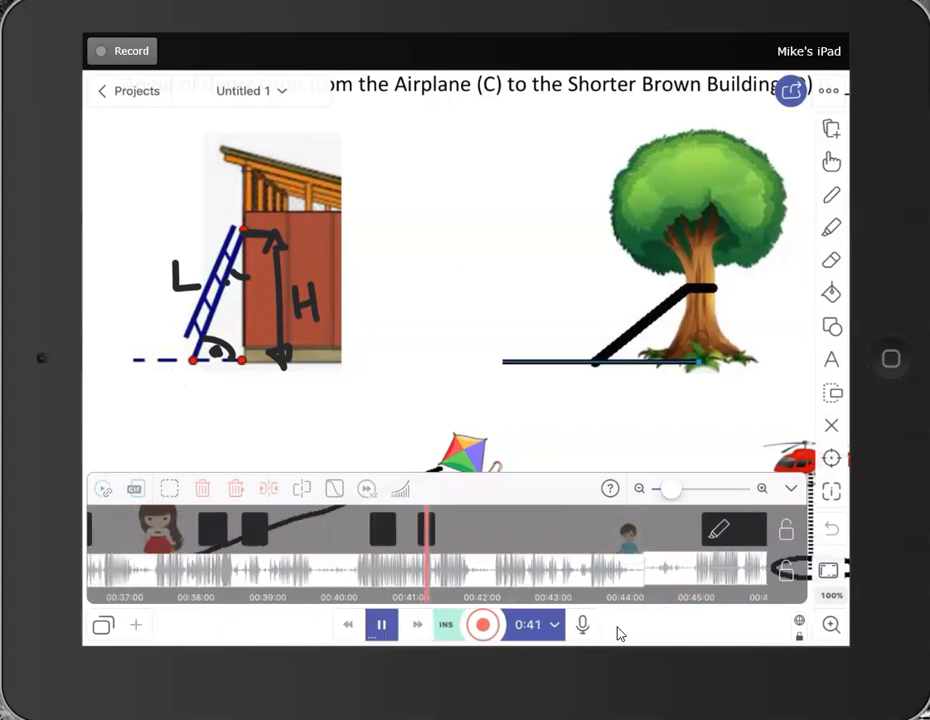